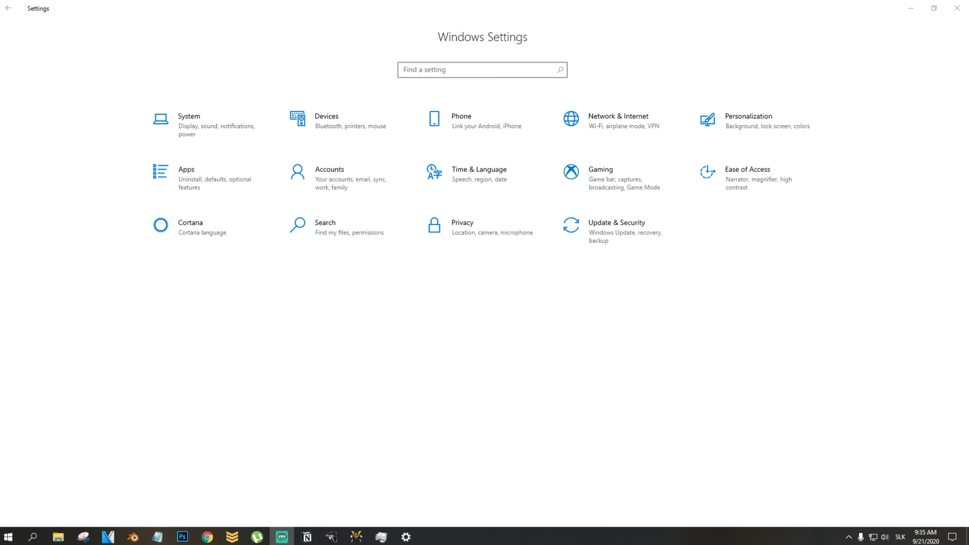
pyautogui.moveTo(429, 492)
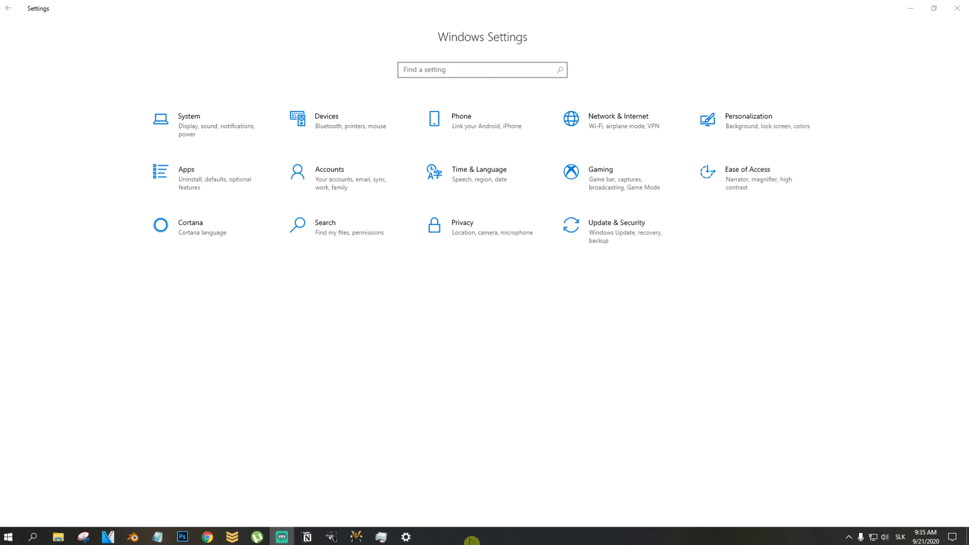
# Step: From the taskbar's context menu, reach Taskbar settings and switch 'Automatically hide the taskbar in desktop mode' On
pyautogui.rightClick(500, 535)
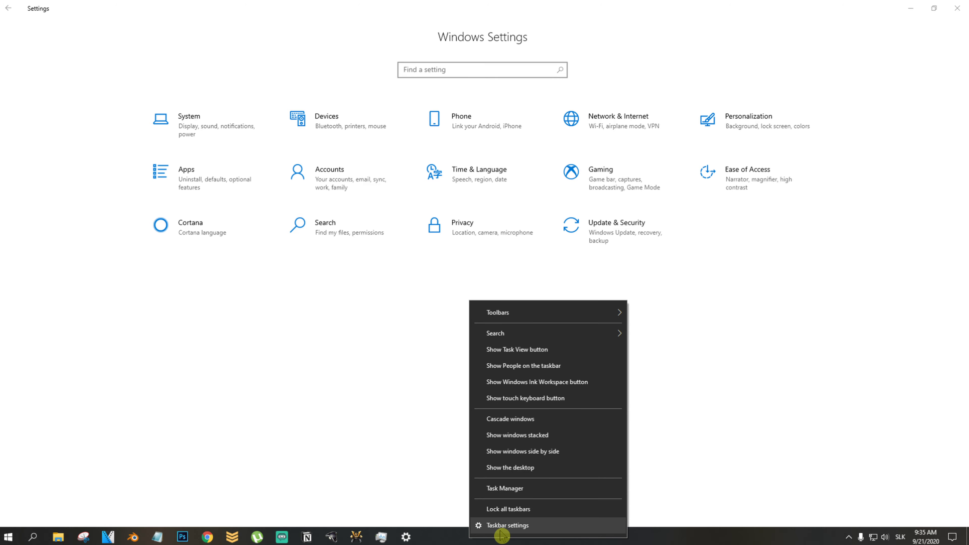
pyautogui.click(507, 525)
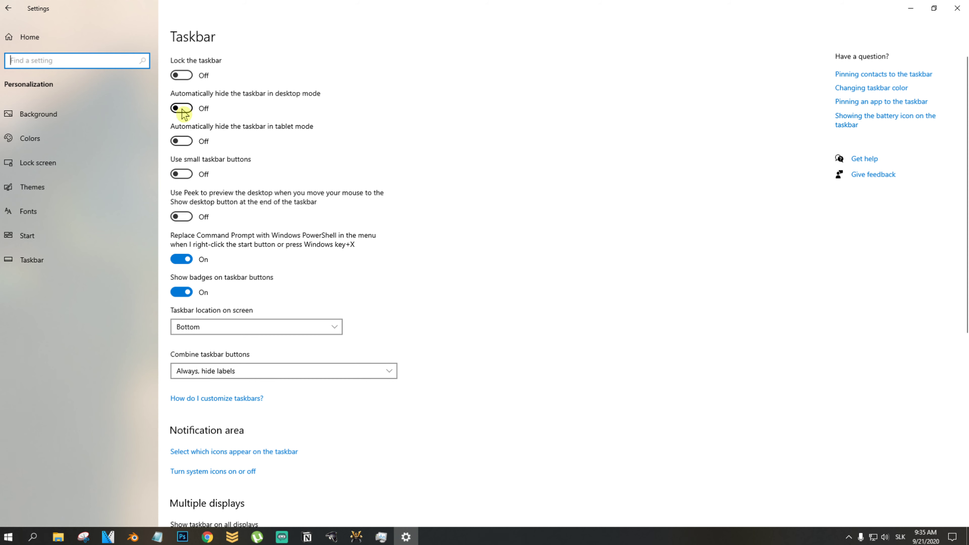
pyautogui.click(182, 108)
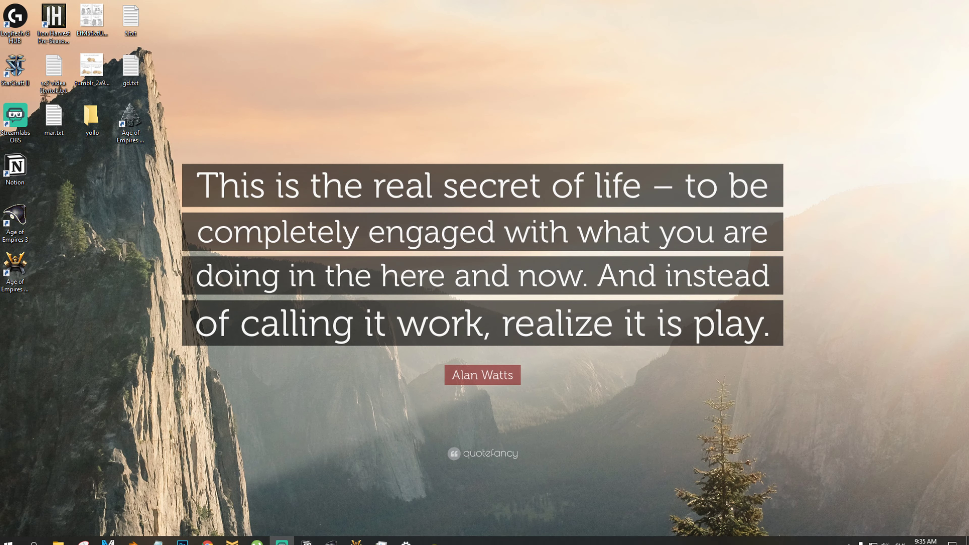
pyautogui.rightClick(528, 540)
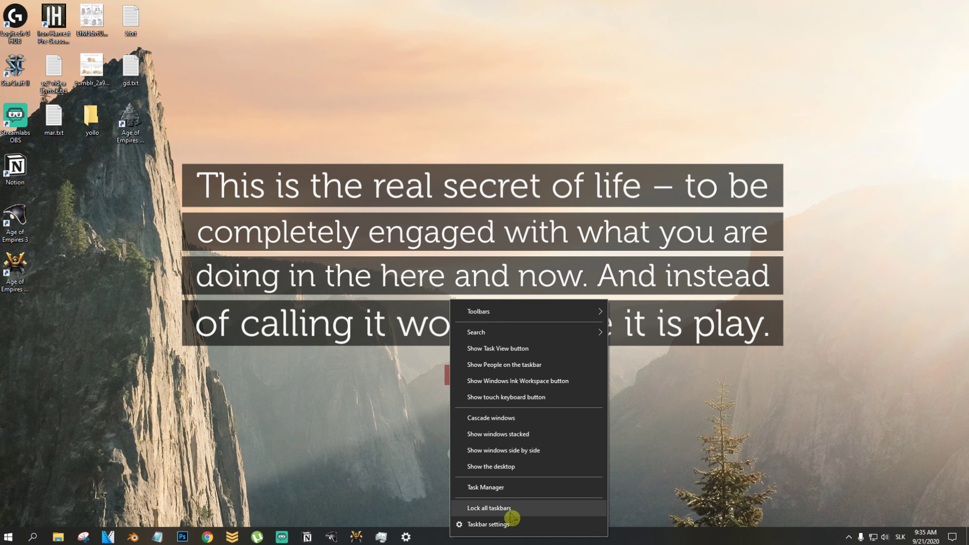
# Step: Reopen Taskbar settings and keep 'Taskbar location on screen' set to Bottom
pyautogui.click(491, 525)
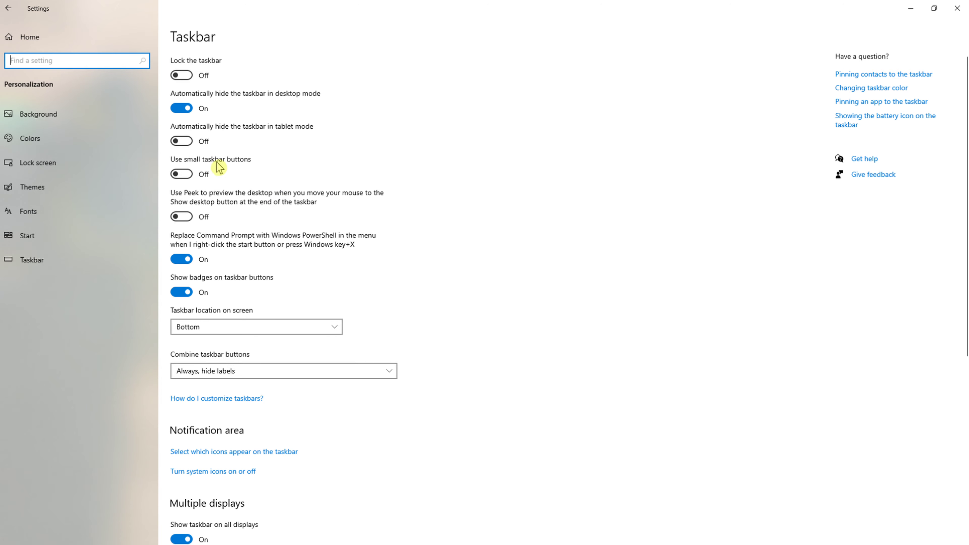
pyautogui.click(256, 327)
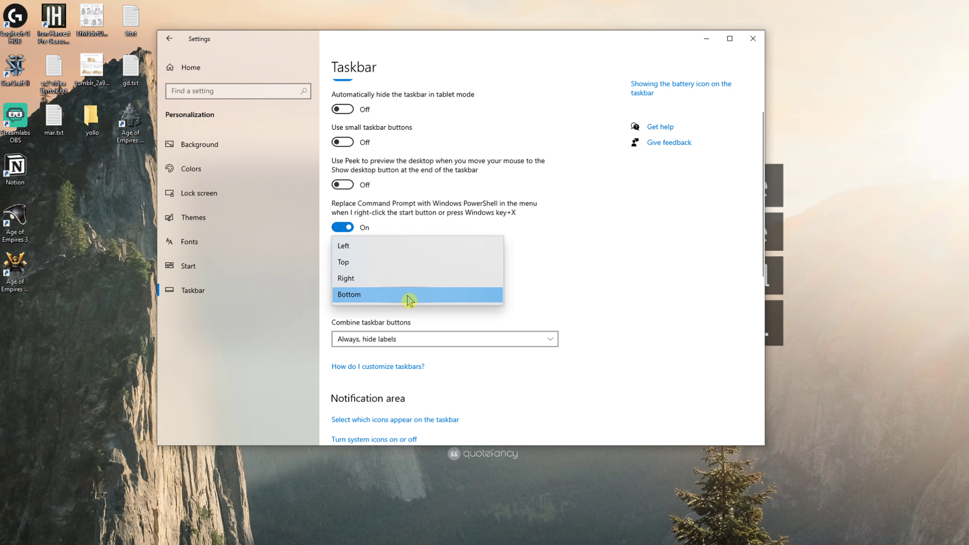
pyautogui.click(409, 295)
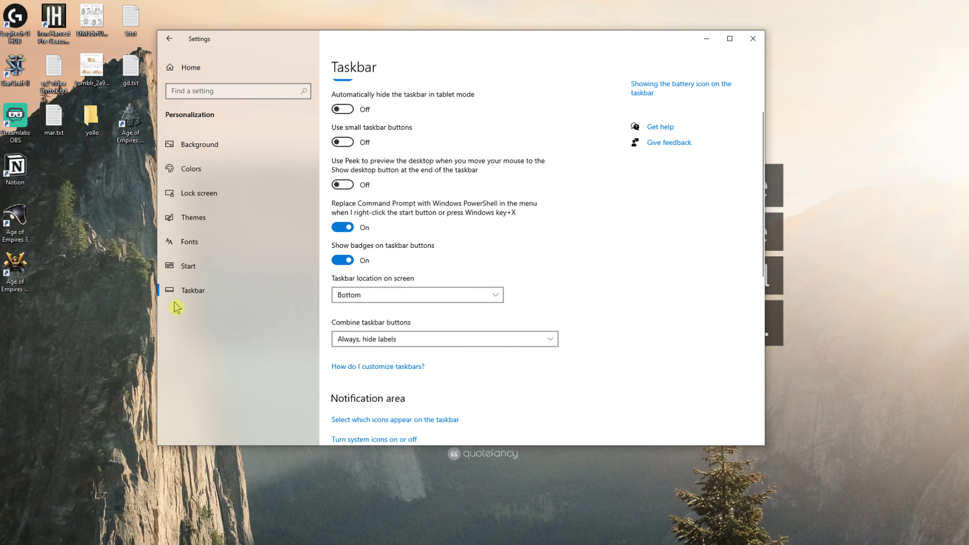